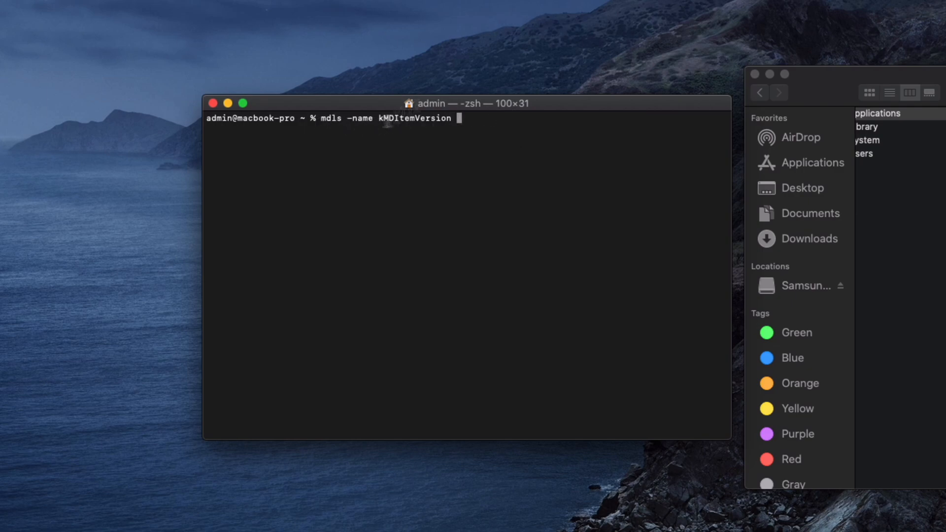
{"action": "mouse_move", "coordinate": [526, 112]}
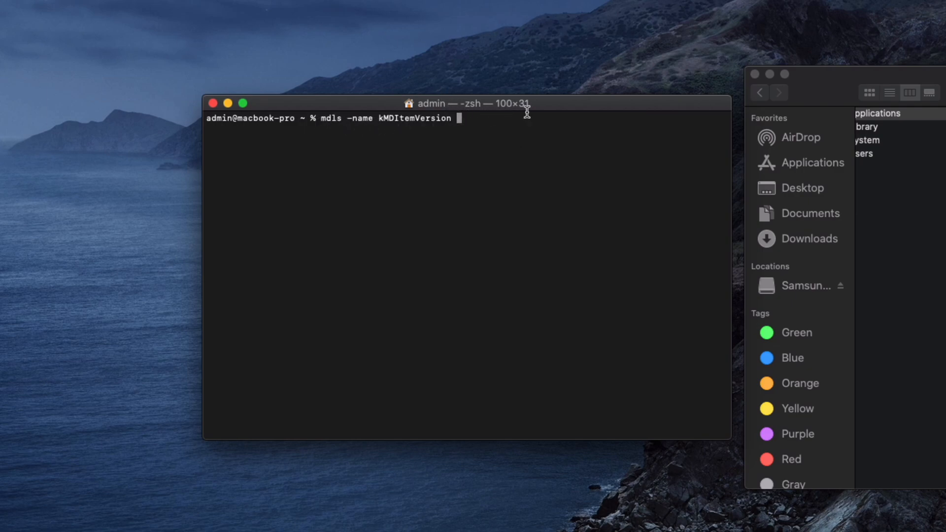
Step: Run mdls -name kMDItemVersion on /System/Applications/Messages.app, returning version 13.0
{"action": "type", "text": "/S"}
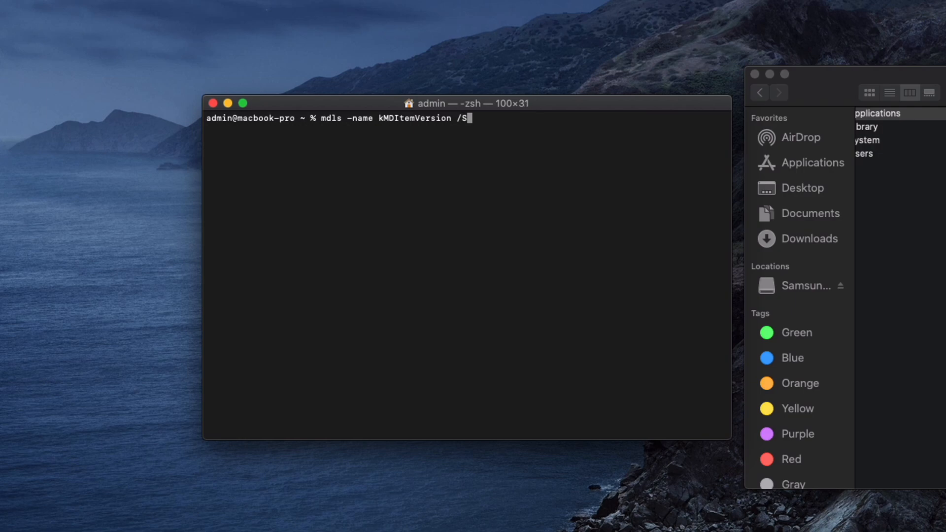
{"action": "type", "text": "ystem"}
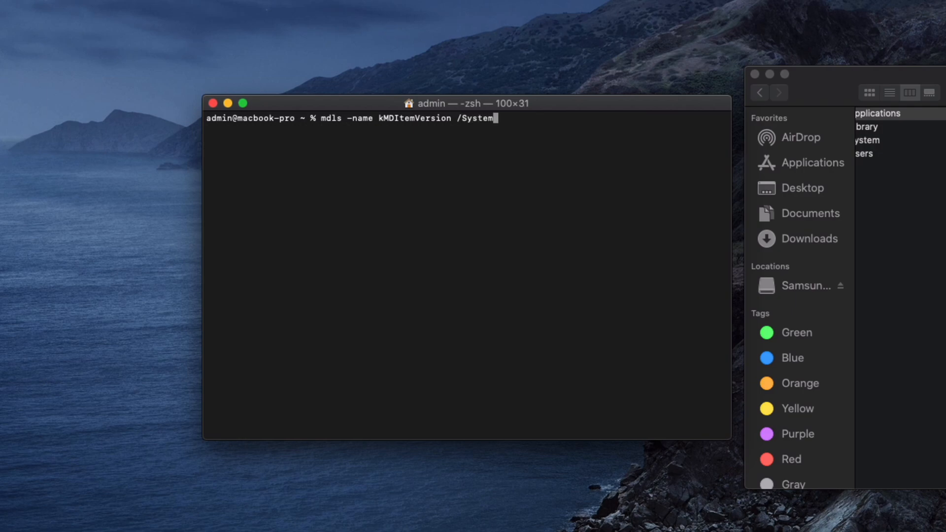
{"action": "type", "text": "Applications/"}
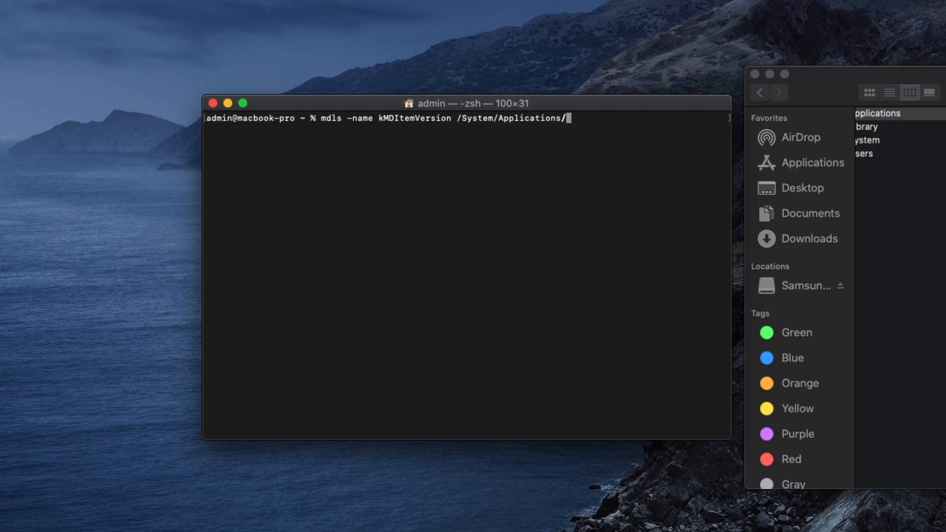
{"action": "type", "text": "Messages.a"}
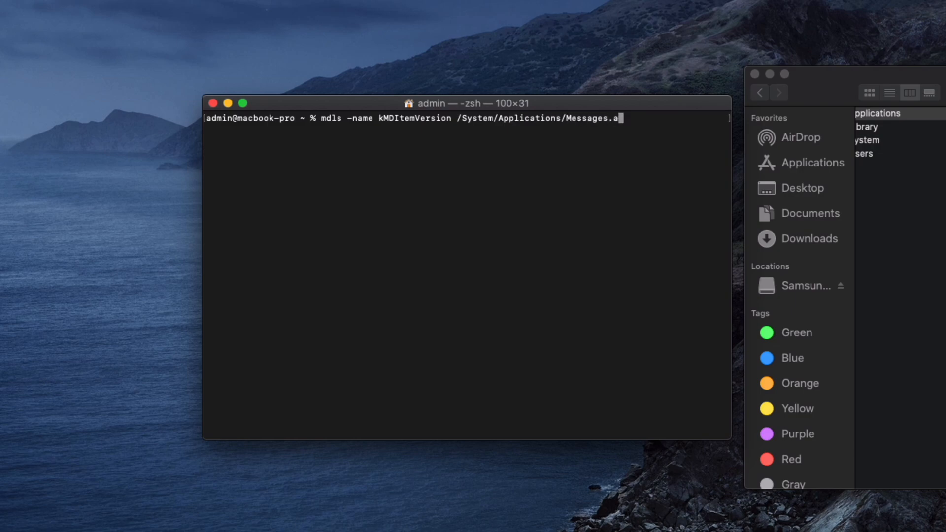
{"action": "key", "text": "Return"}
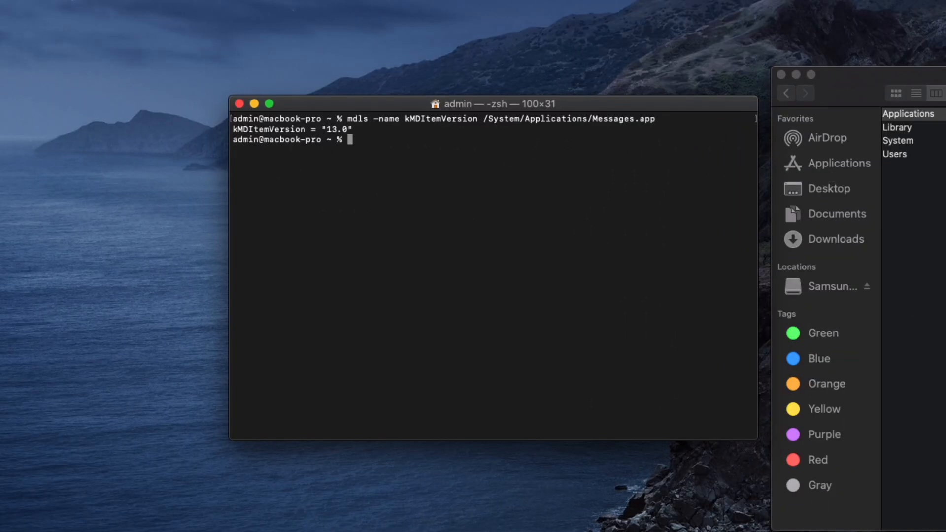
{"action": "mouse_move", "coordinate": [910, 252]}
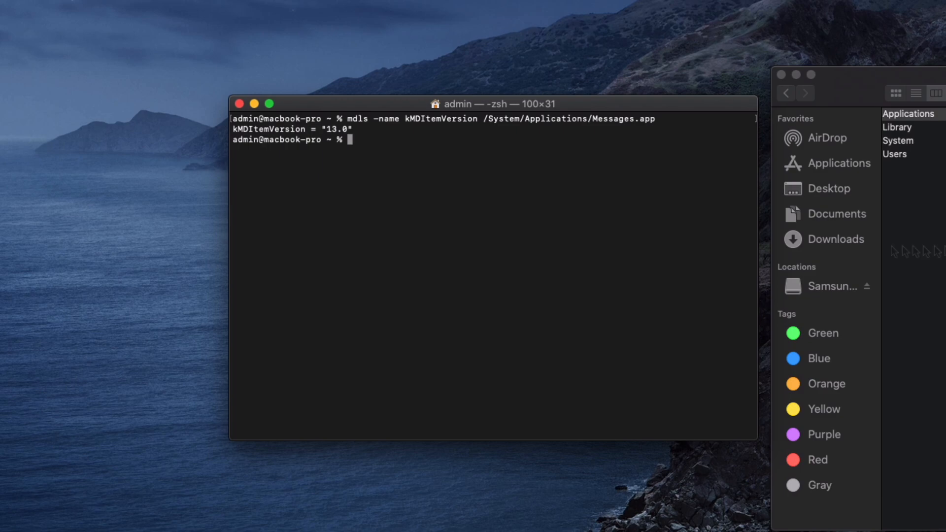
Step: Run the mdls version lookup on App Store.app (3.0) and confirm it in Finder's Applications list
{"action": "type", "text": "mdls -name kMDItemVersion/System/Applications/App\\ Store.app"}
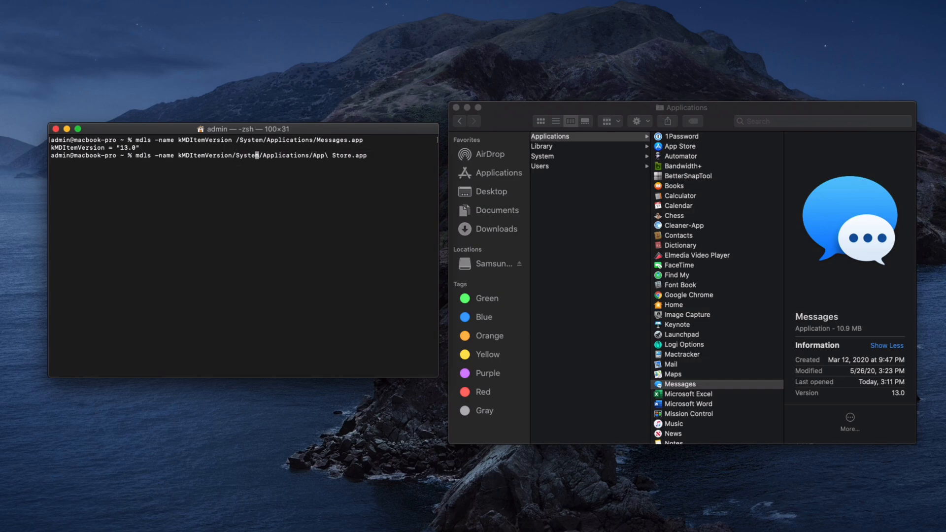
{"action": "key", "text": "Return"}
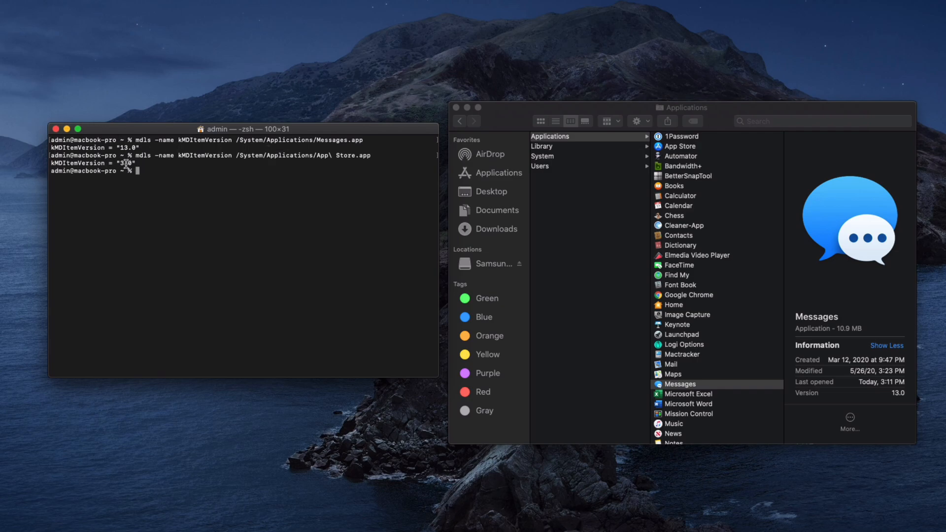
{"action": "left_click", "coordinate": [681, 146]}
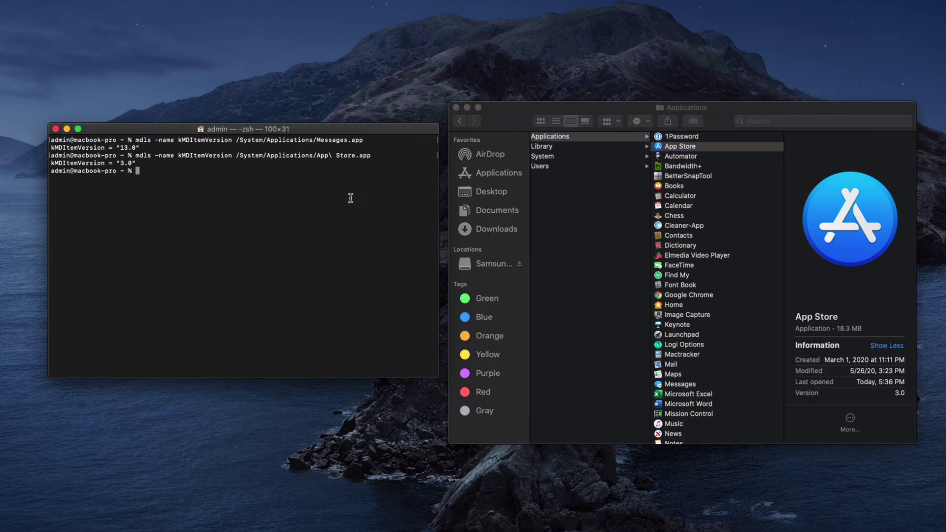
{"action": "mouse_move", "coordinate": [308, 164]}
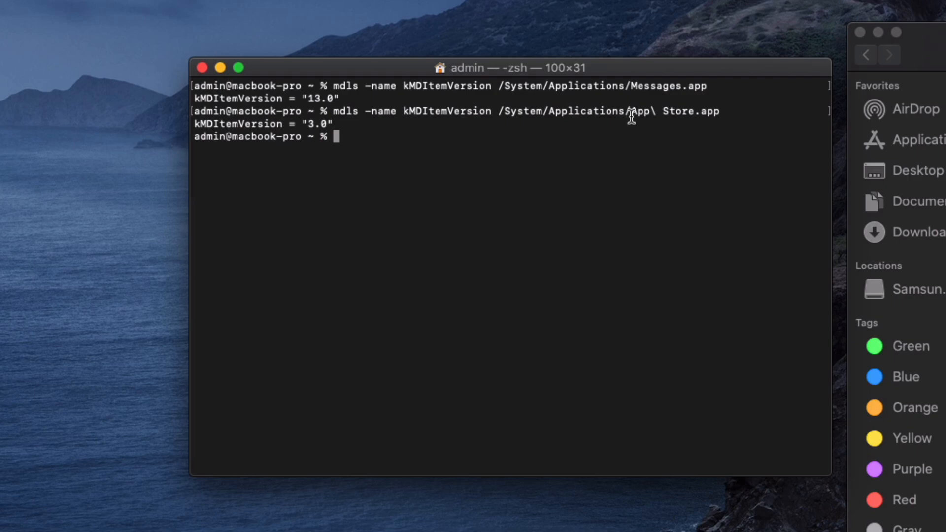
{"action": "mouse_move", "coordinate": [662, 112]}
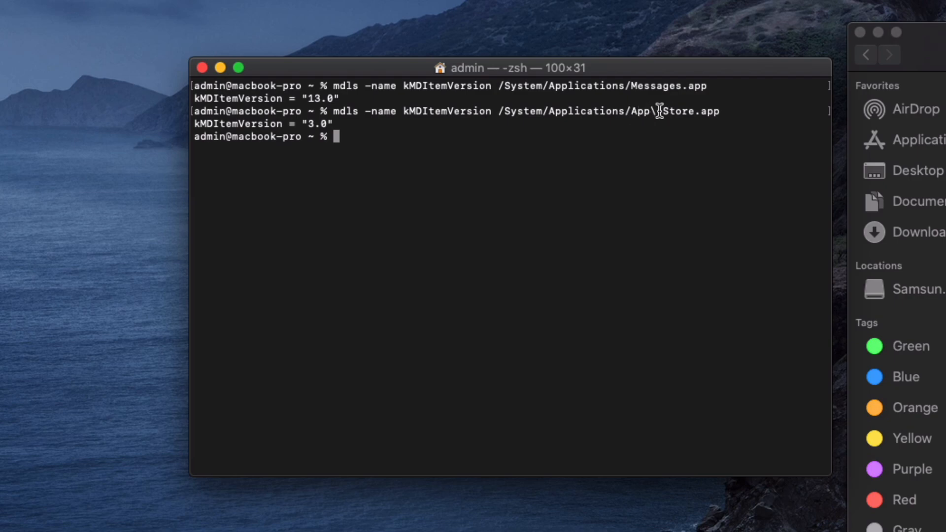
{"action": "mouse_move", "coordinate": [483, 131]}
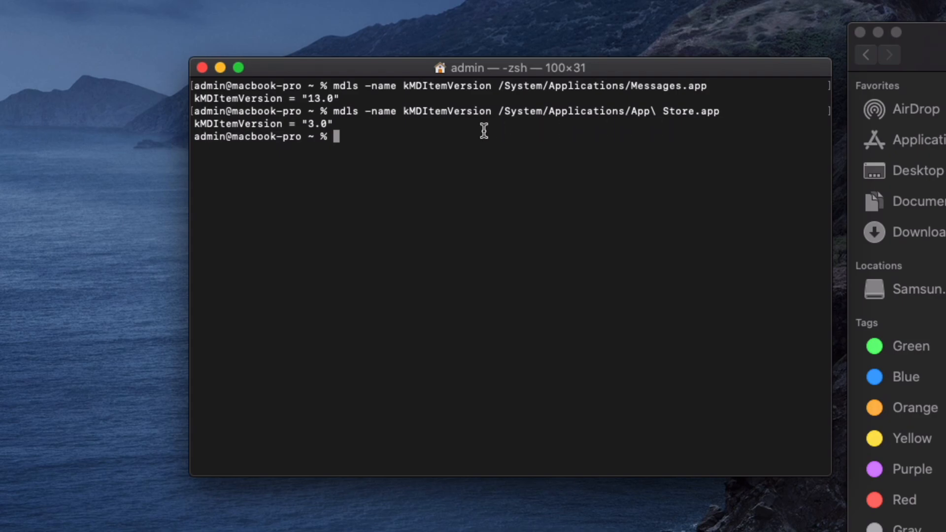